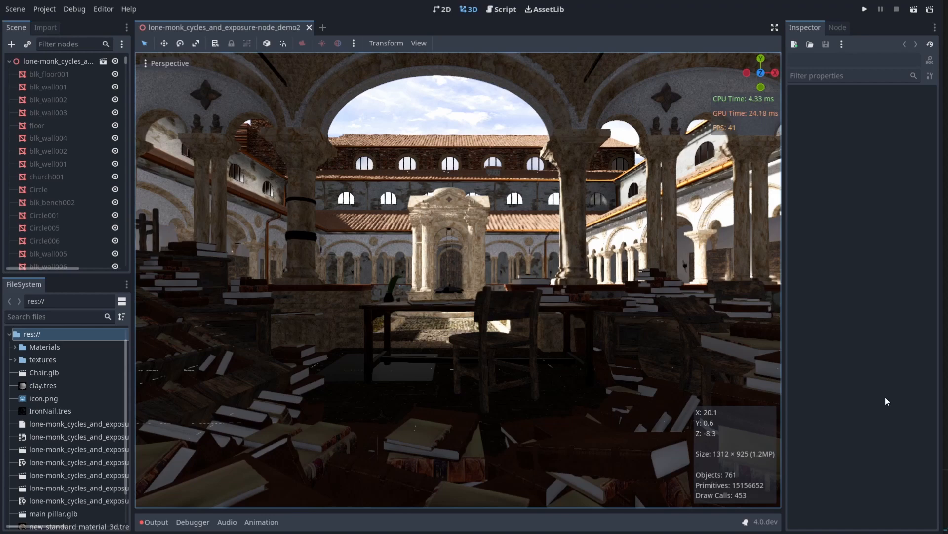
Open Project Settings with Advanced Settings on, showing the Rendering > Scaling 3D page.
{"action": "left_click", "coordinate": [44, 9]}
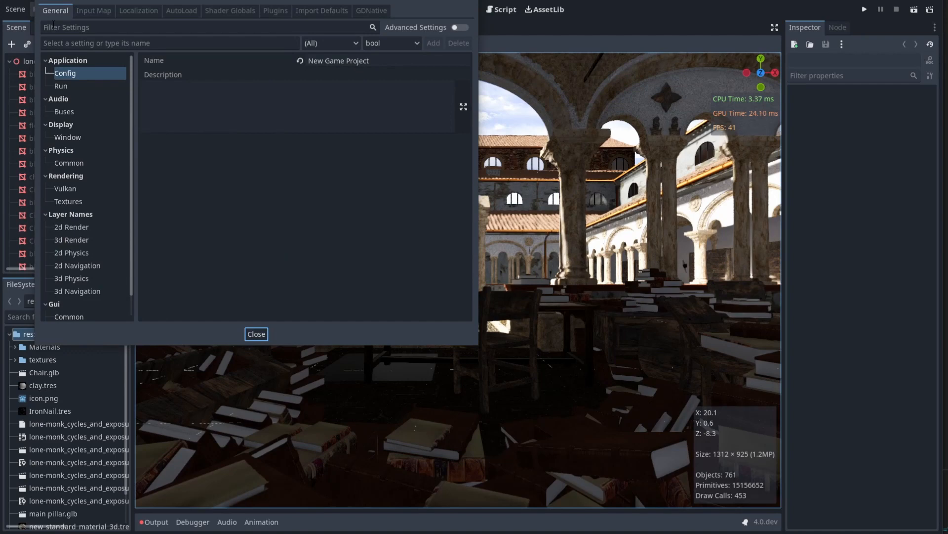
{"action": "left_click", "coordinate": [462, 27]}
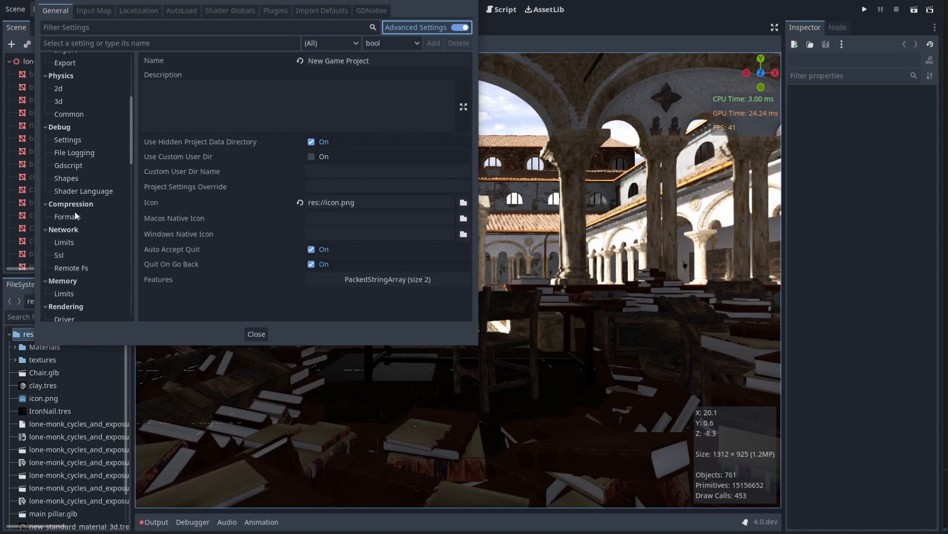
{"action": "left_click", "coordinate": [71, 255]}
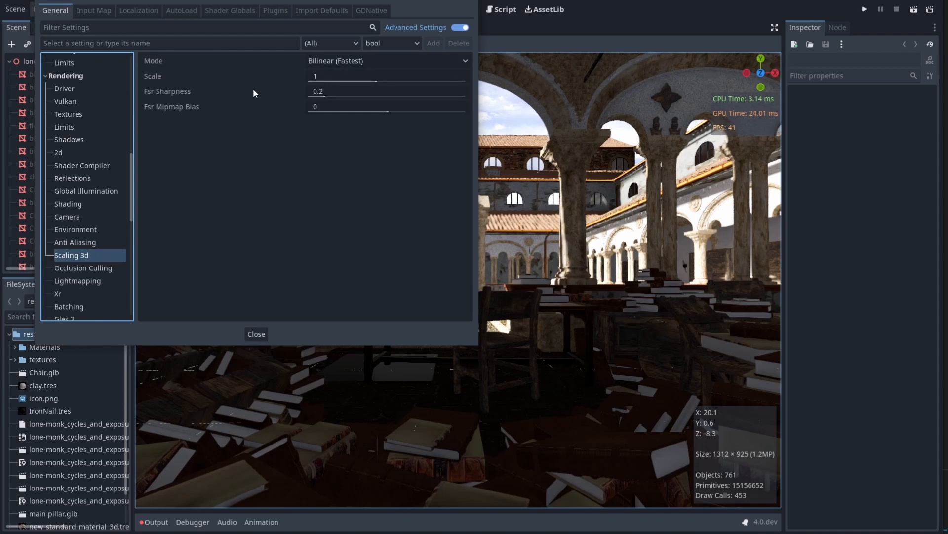
Change the 3D scaling Mode dropdown from Bilinear to FSR (Fast).
{"action": "left_click", "coordinate": [386, 60]}
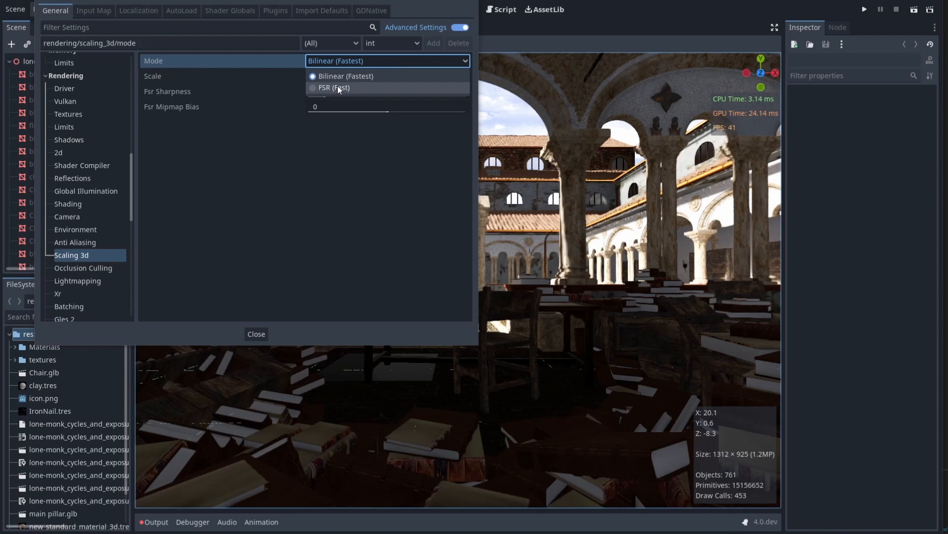
{"action": "left_click", "coordinate": [334, 87]}
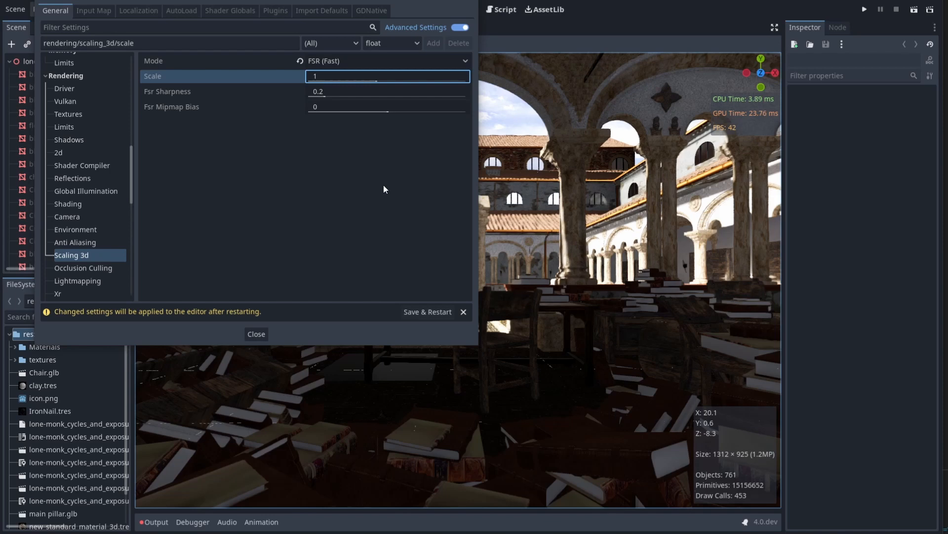
{"action": "mouse_move", "coordinate": [347, 142]}
{"action": "type", "text": "0.8"}
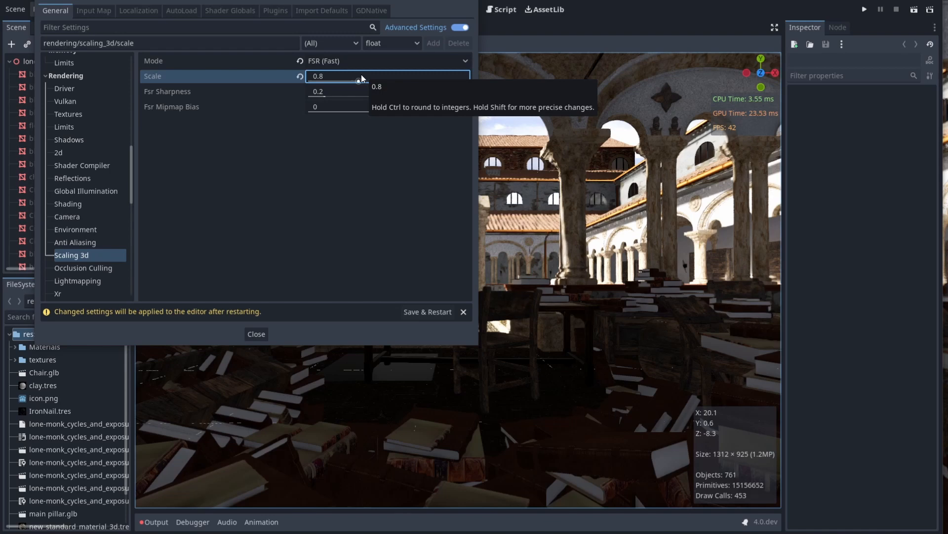
{"action": "mouse_move", "coordinate": [342, 193]}
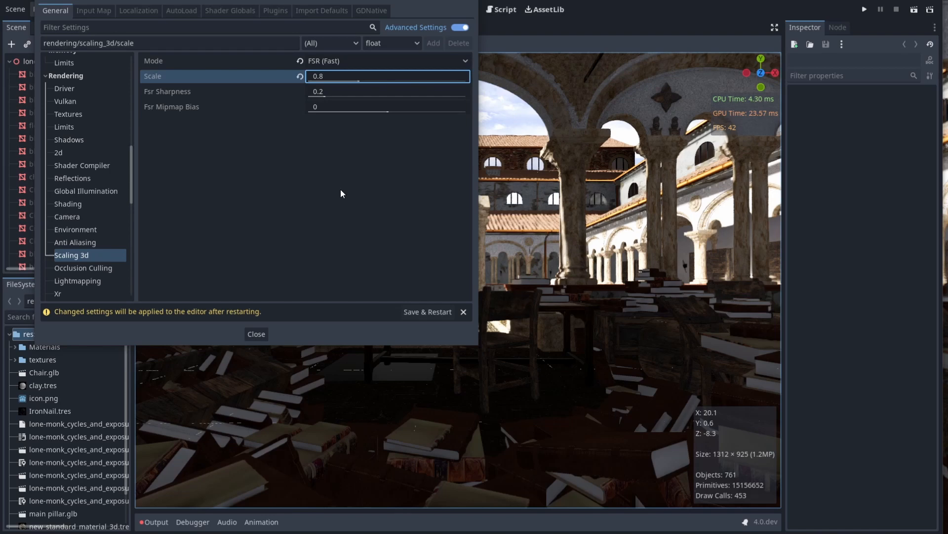
{"action": "mouse_move", "coordinate": [392, 97]}
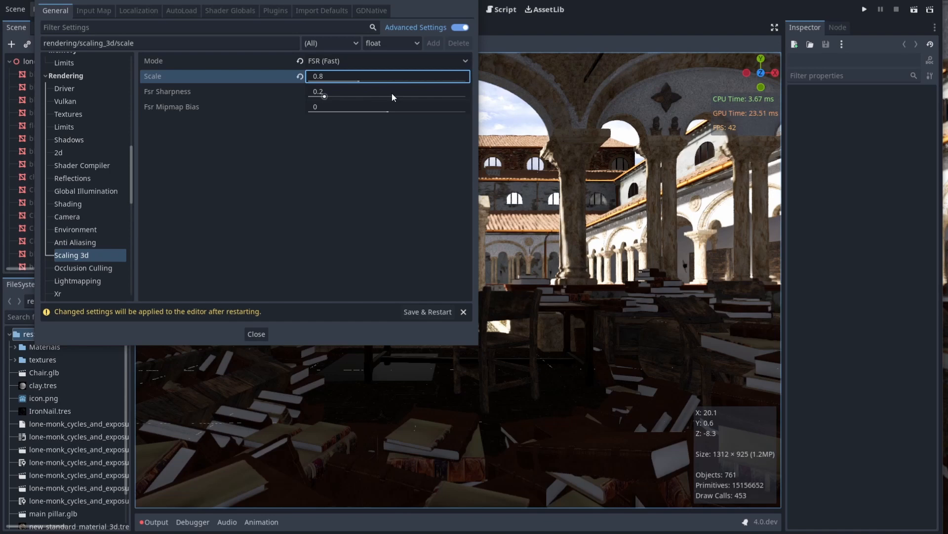
{"action": "mouse_move", "coordinate": [381, 106]}
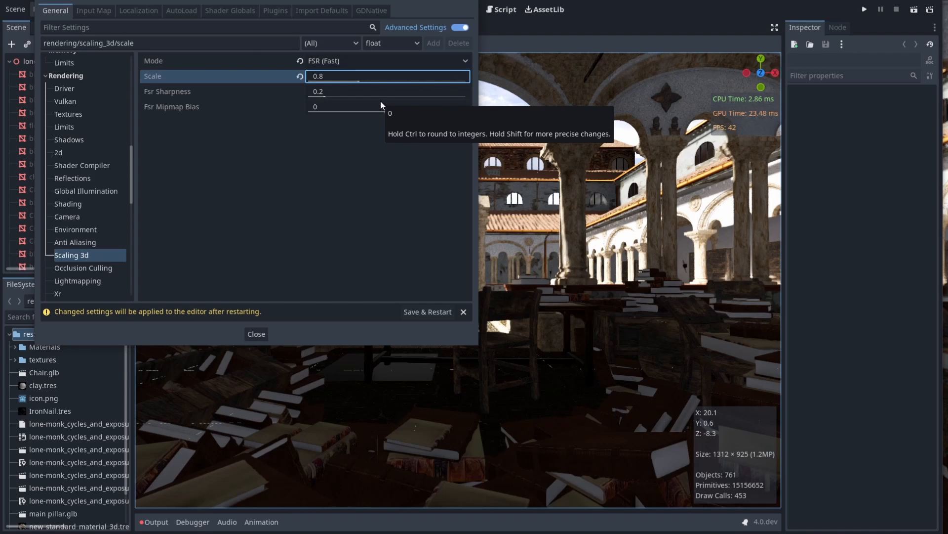
{"action": "mouse_move", "coordinate": [366, 153]}
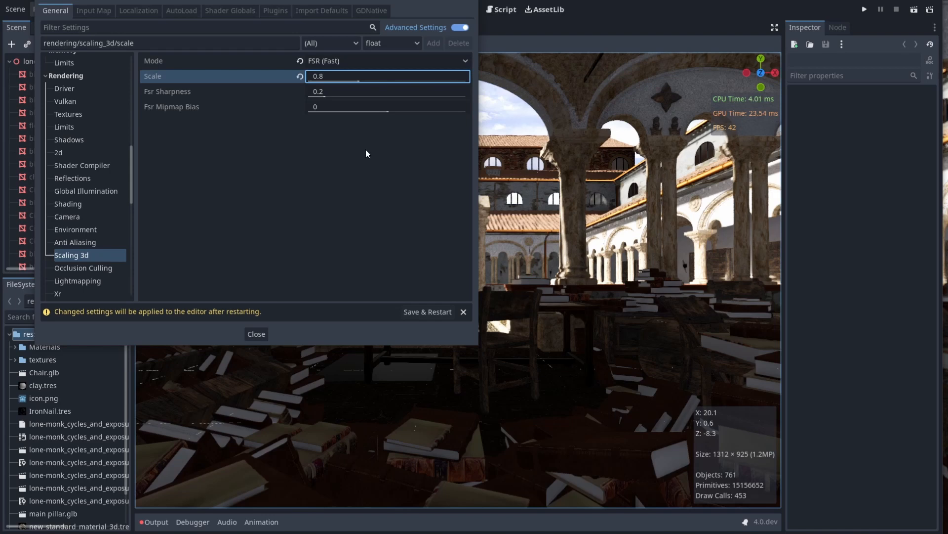
Enter 1.5 for Fsr Sharpness and -0.5 for Fsr Mipmap Bias.
{"action": "left_click", "coordinate": [387, 91]}
{"action": "type", "text": "2"}
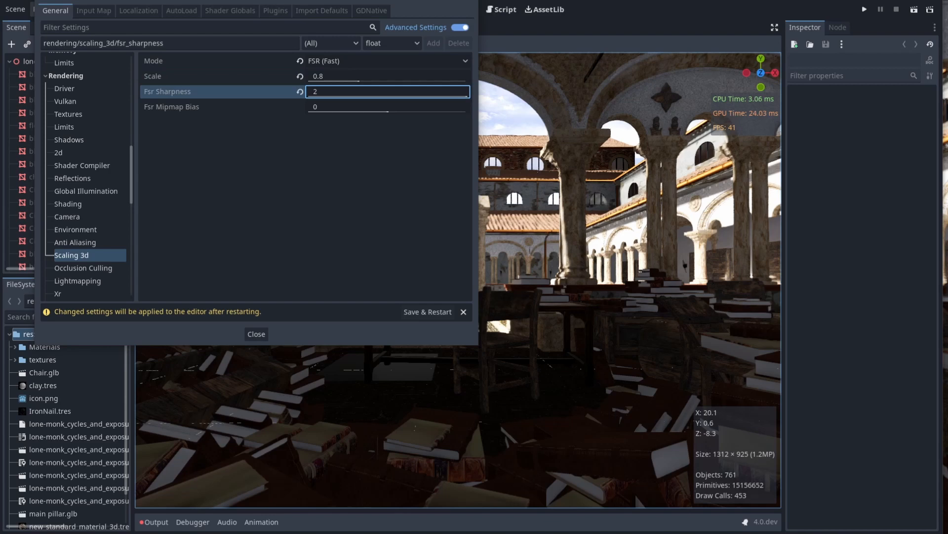
{"action": "type", "text": "1.5"}
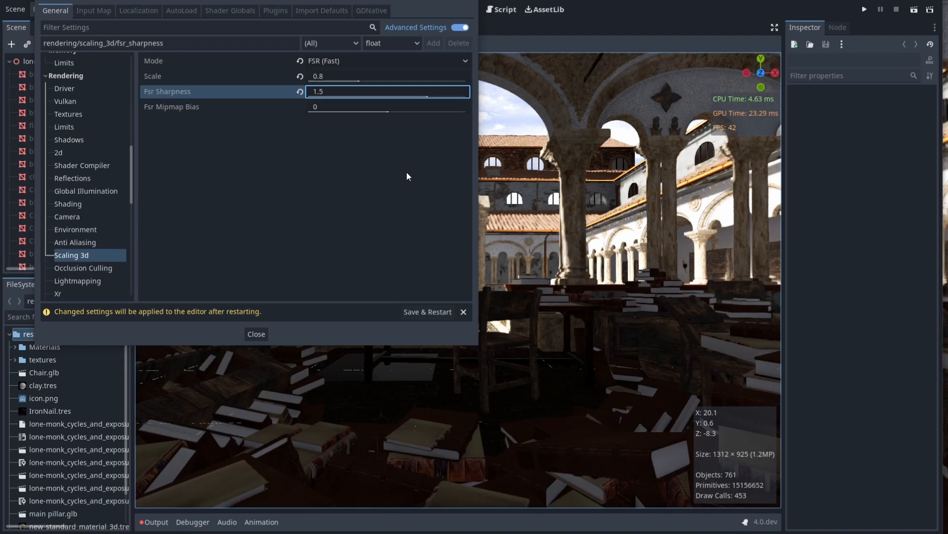
{"action": "mouse_move", "coordinate": [344, 162]}
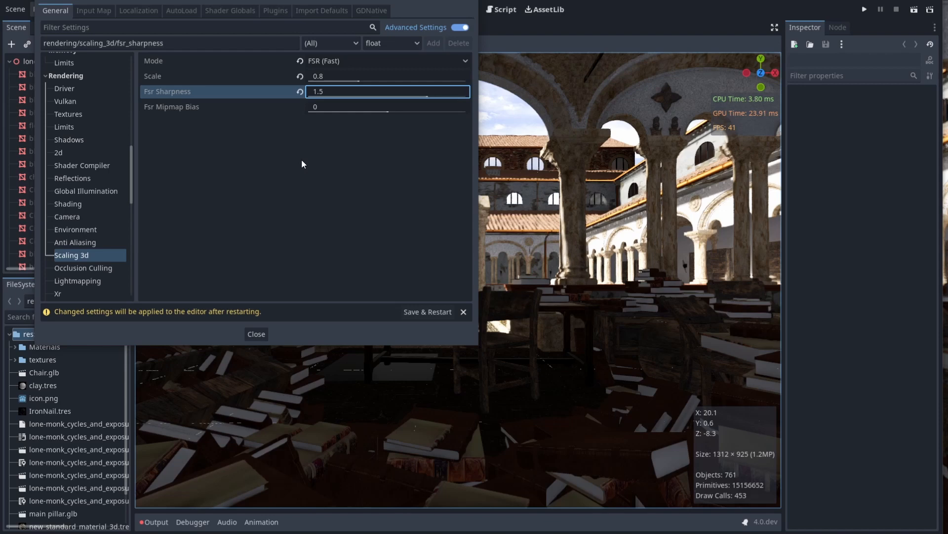
{"action": "mouse_move", "coordinate": [374, 119]}
{"action": "type", "text": "-0.7"}
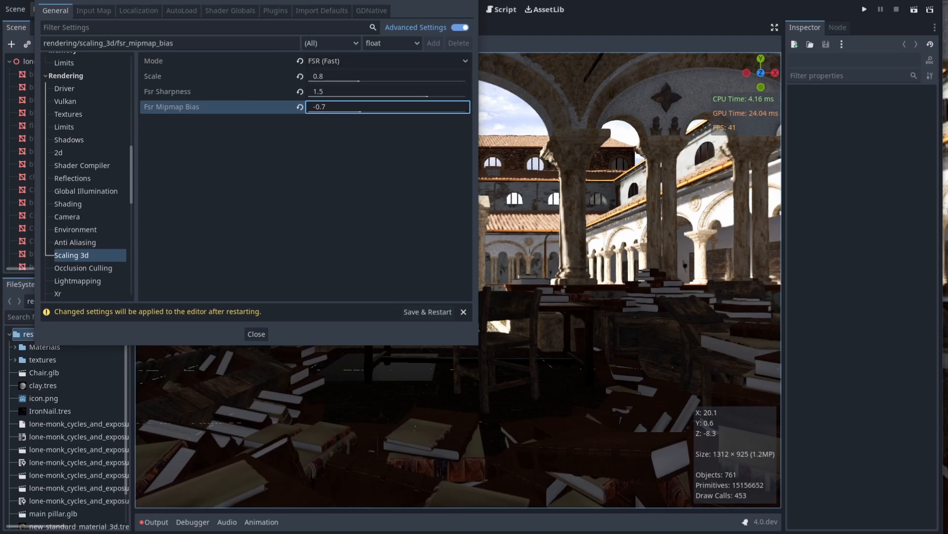
{"action": "type", "text": "-0.5"}
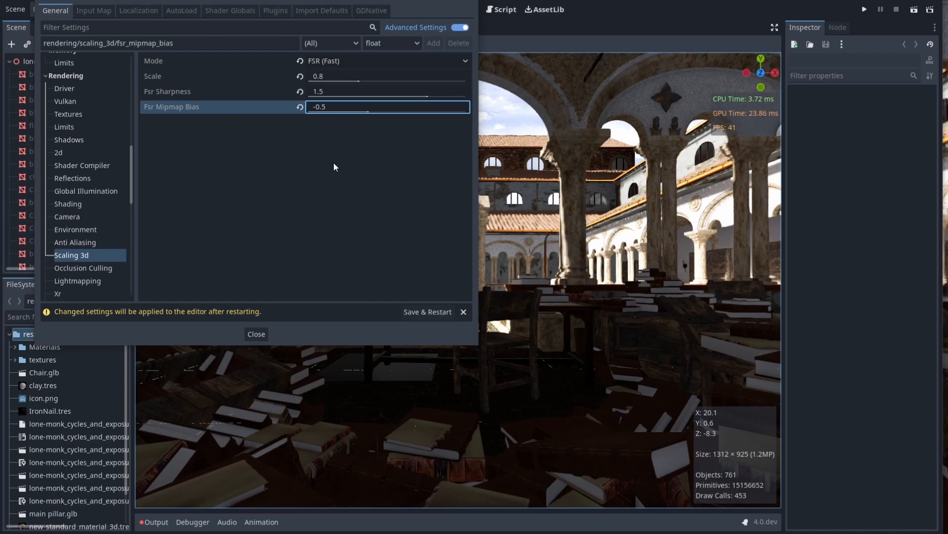
{"action": "mouse_move", "coordinate": [328, 178]}
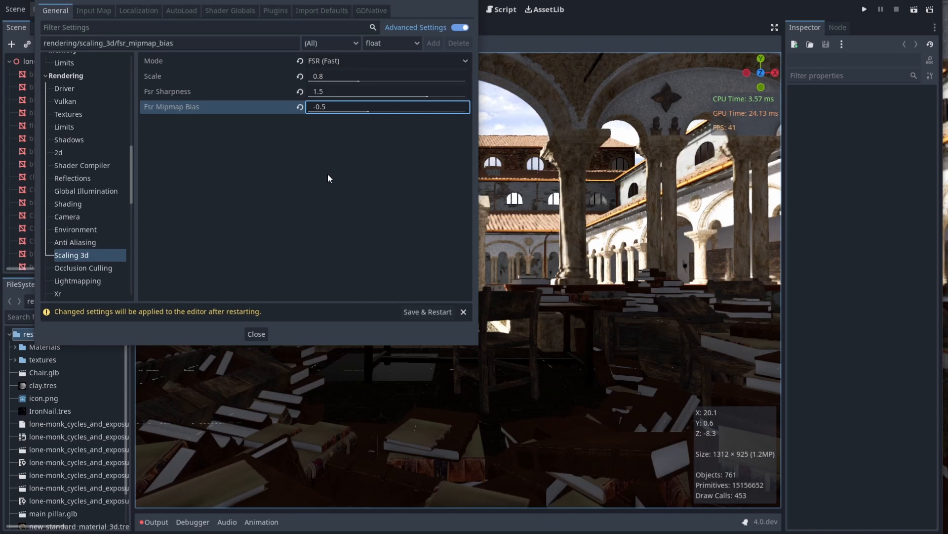
{"action": "mouse_move", "coordinate": [427, 317]}
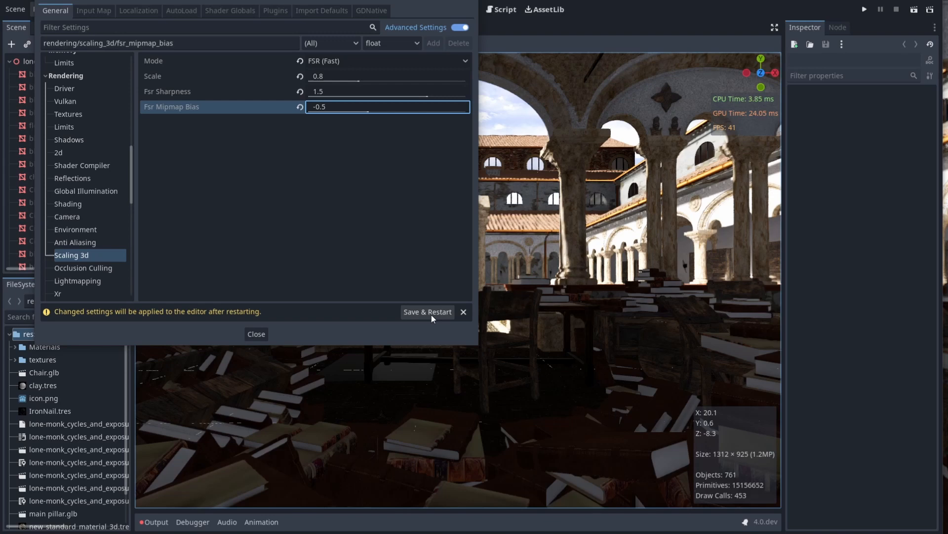
Save the settings and restart the editor to apply the FSR changes.
{"action": "left_click", "coordinate": [255, 333]}
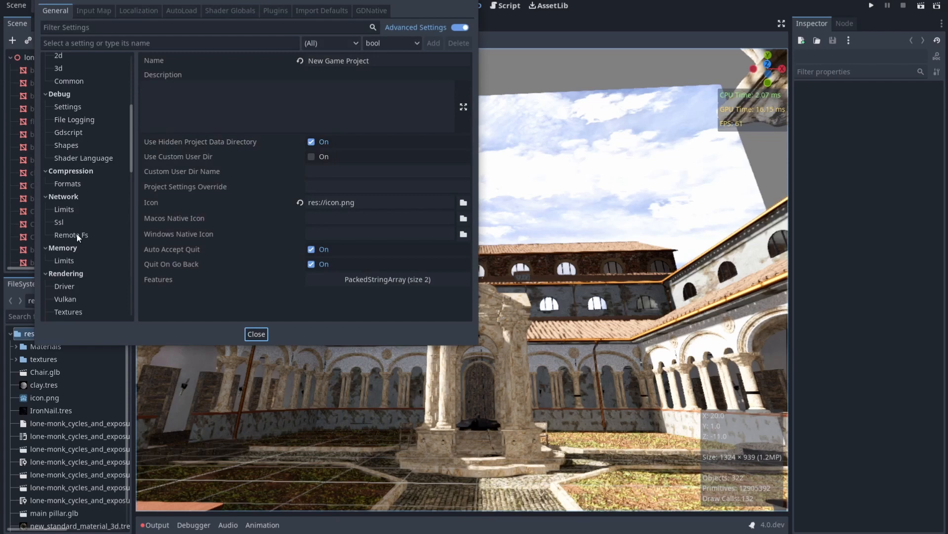
{"action": "left_click", "coordinate": [75, 242]}
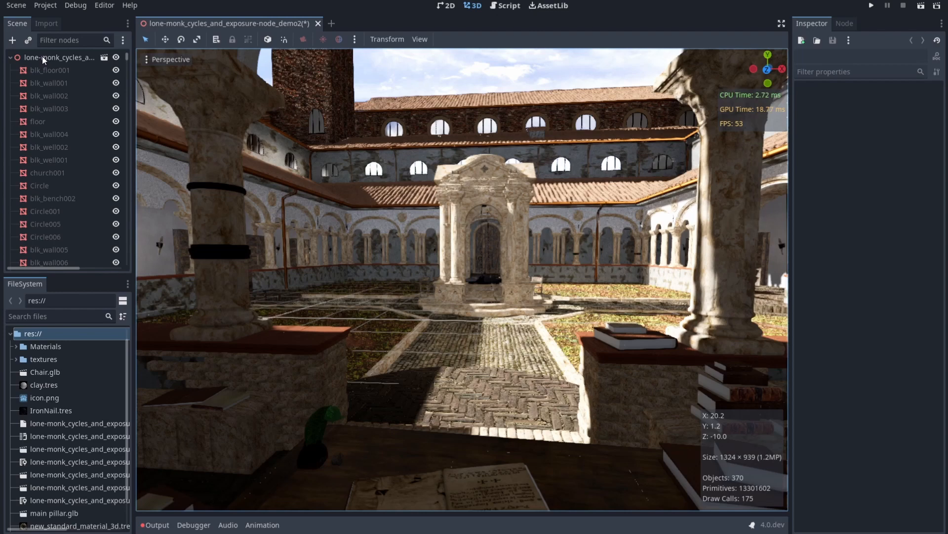
Drag WorldEnvironment's Volumetric Fog Density down to 0.0055.
{"action": "left_click", "coordinate": [60, 207]}
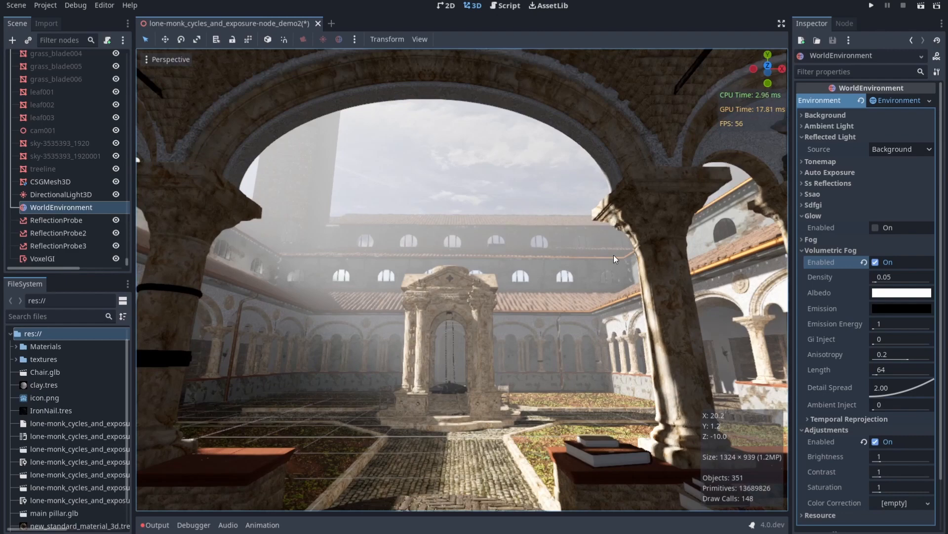
{"action": "left_click_drag", "start_coordinate": [901, 276], "coordinate": [871, 276]}
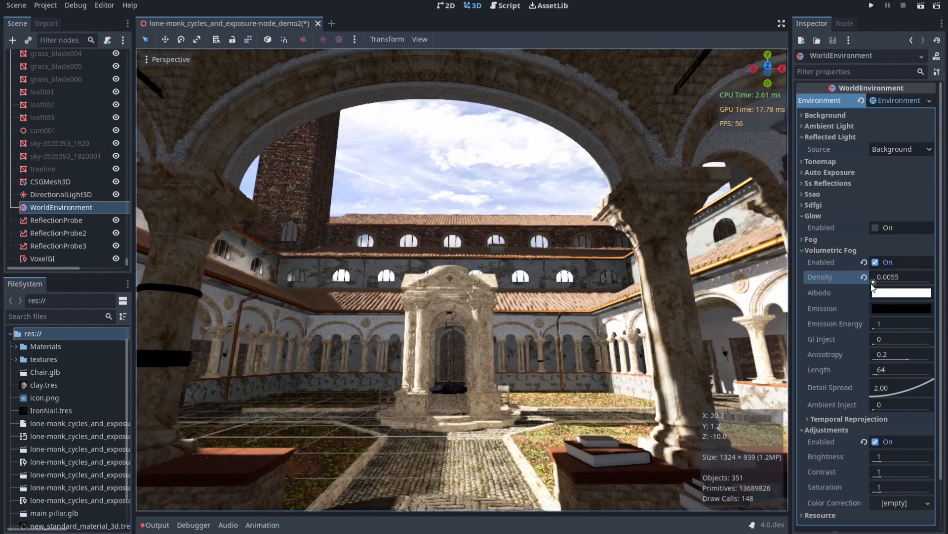
{"action": "right_click", "coordinate": [60, 207]}
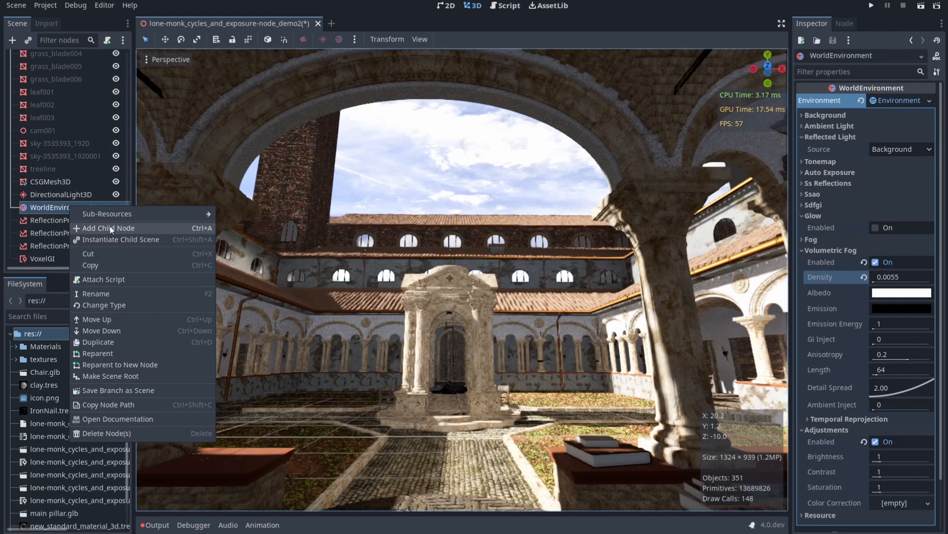
Add a FogVolume child and stretch its box to about 7.57 × 1.78 × 6.36.
{"action": "left_click", "coordinate": [108, 228]}
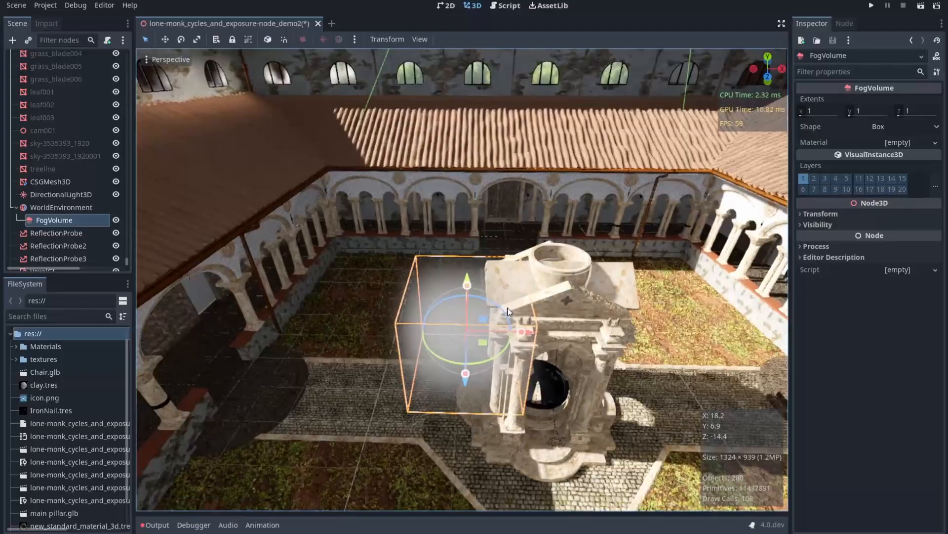
{"action": "left_click_drag", "start_coordinate": [508, 312], "coordinate": [477, 215]}
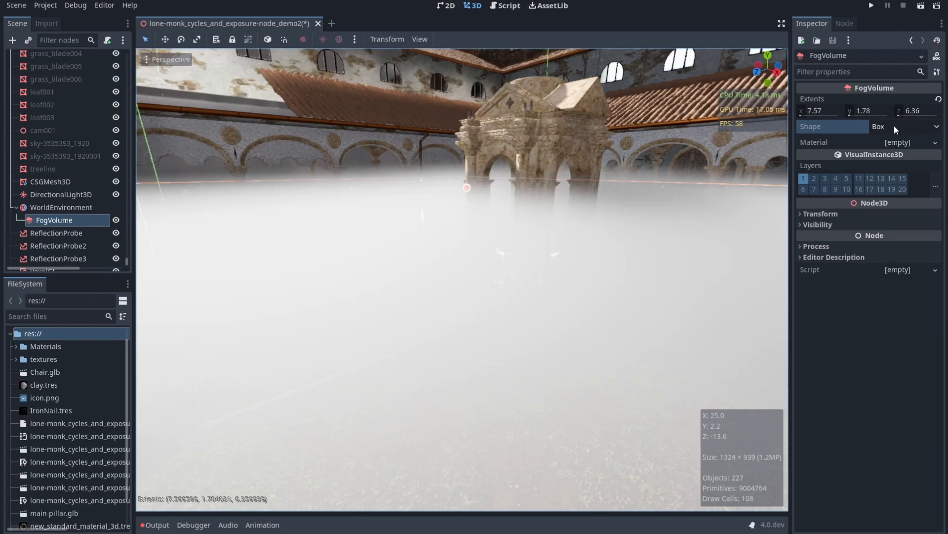
Try an Ellipsoid FogVolume shape, then revert to Box with height extent 2.72.
{"action": "left_click", "coordinate": [905, 126]}
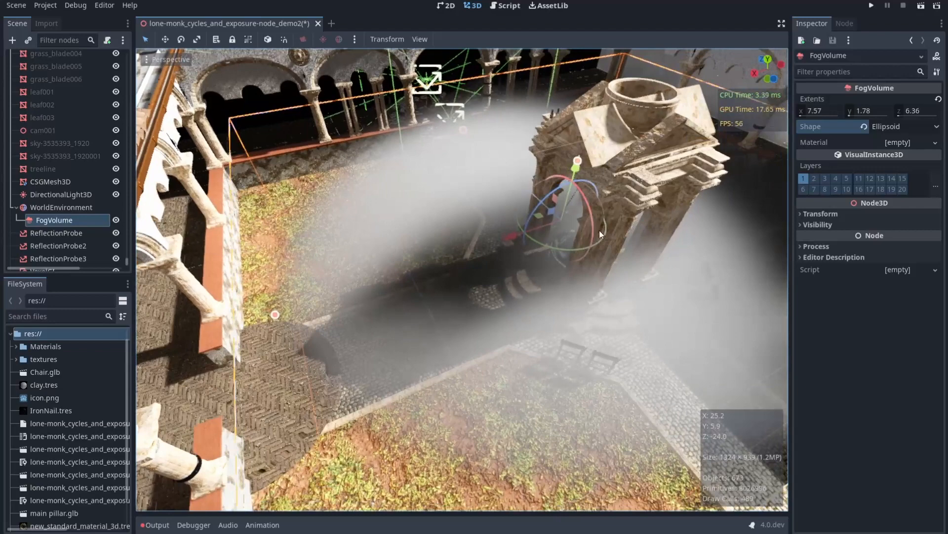
{"action": "left_click", "coordinate": [904, 127]}
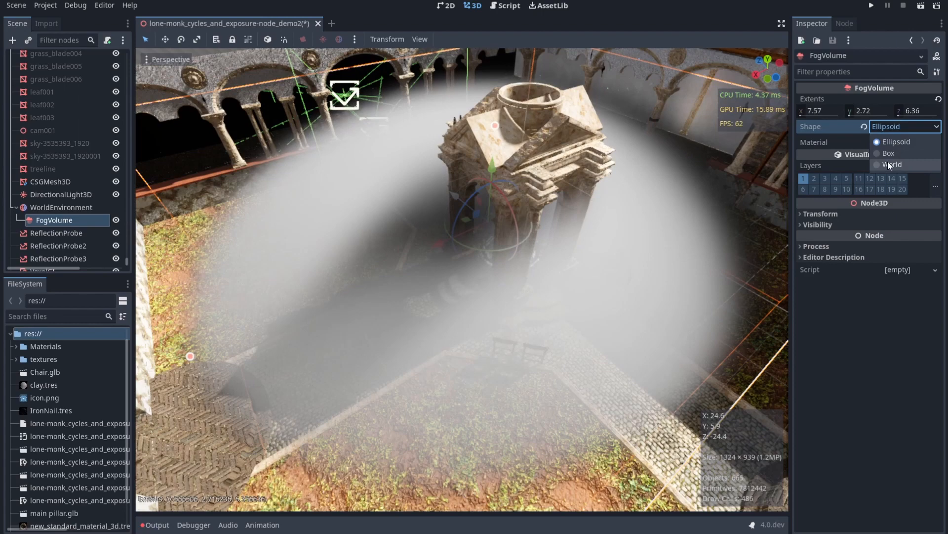
{"action": "left_click", "coordinate": [887, 153]}
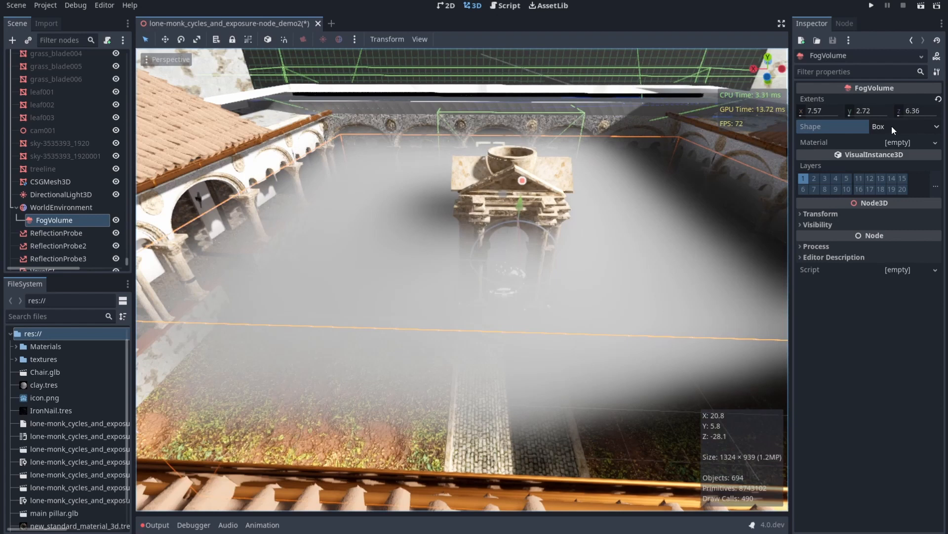
Assign a new FogMaterial to the fog volume with Density 0.3348.
{"action": "left_click", "coordinate": [898, 143]}
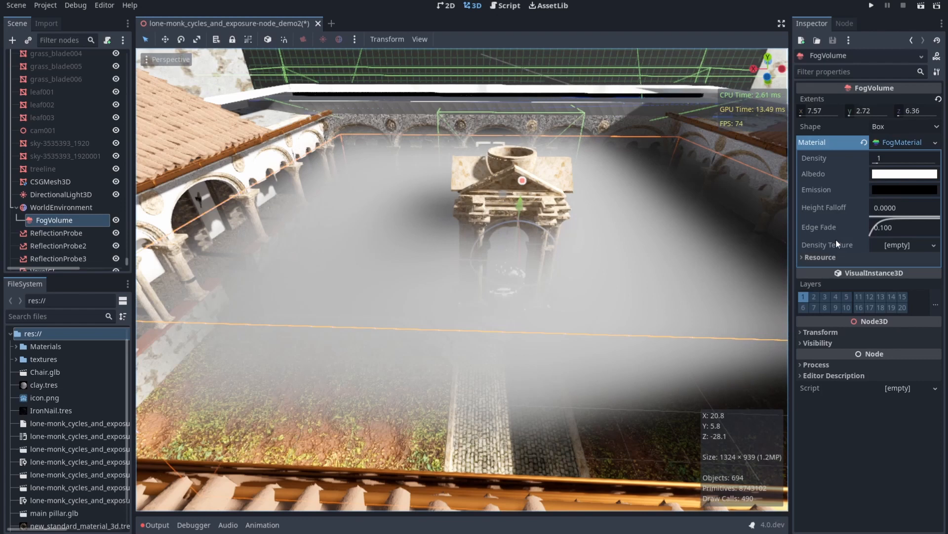
{"action": "left_click", "coordinate": [905, 158]}
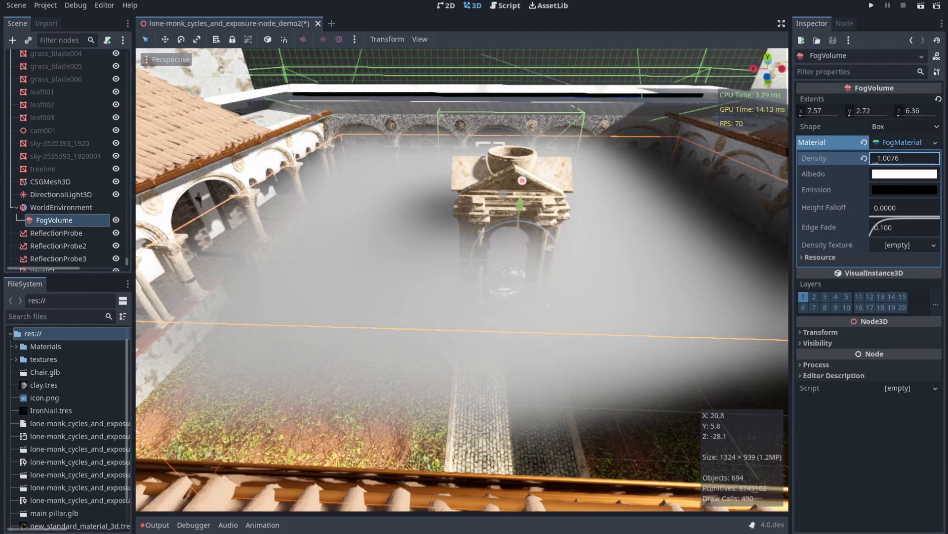
{"action": "type", "text": "0.3348"}
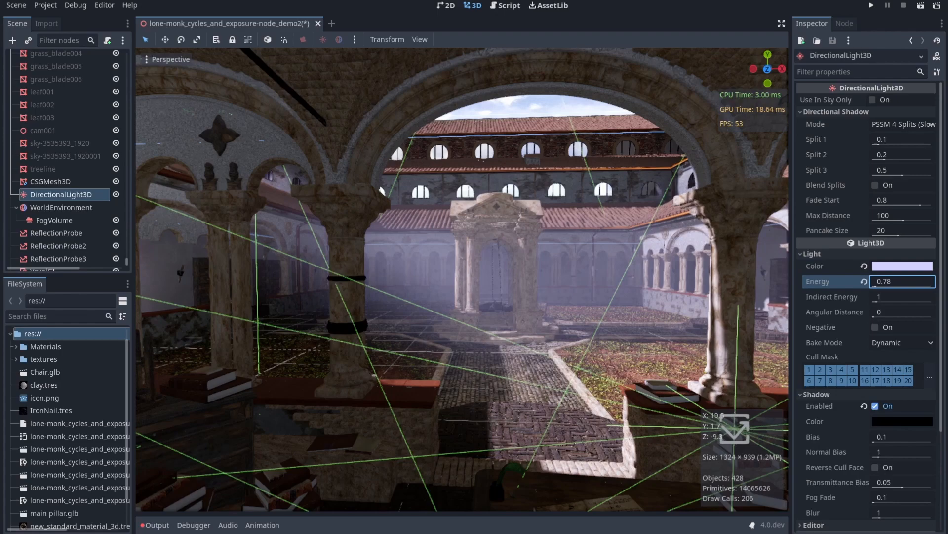
Reselect the FogVolume node in the Scene tree.
{"action": "left_click", "coordinate": [55, 219]}
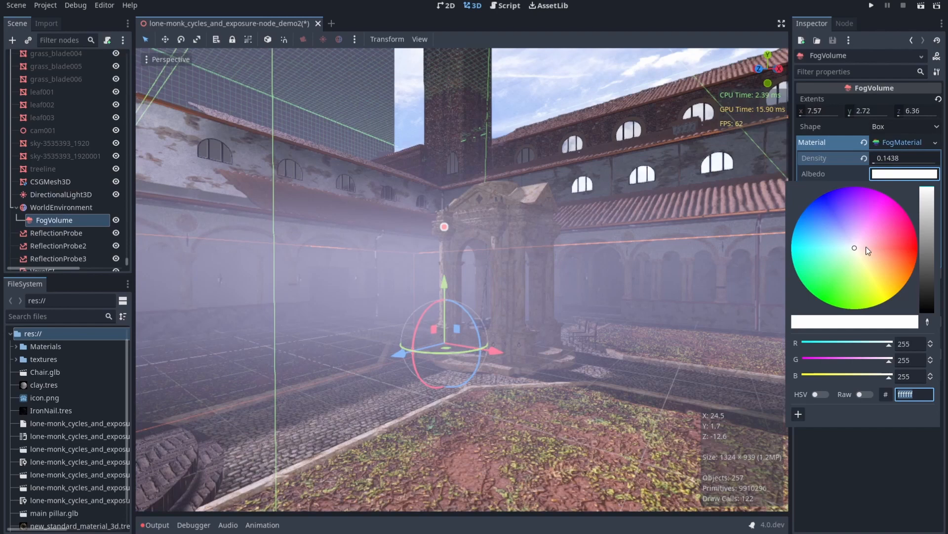
Pick a pale pink albedo colour for the fog material.
{"action": "left_click", "coordinate": [795, 269]}
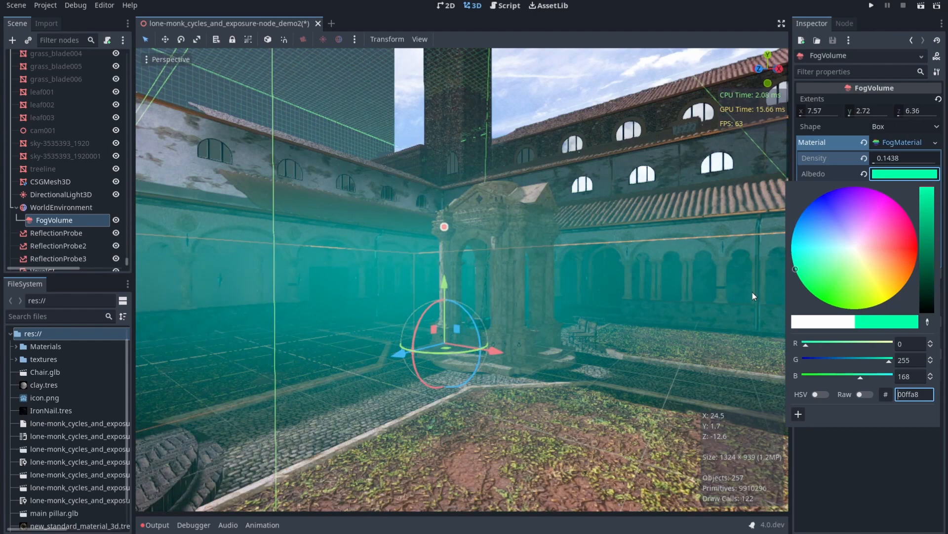
{"action": "left_click", "coordinate": [859, 245]}
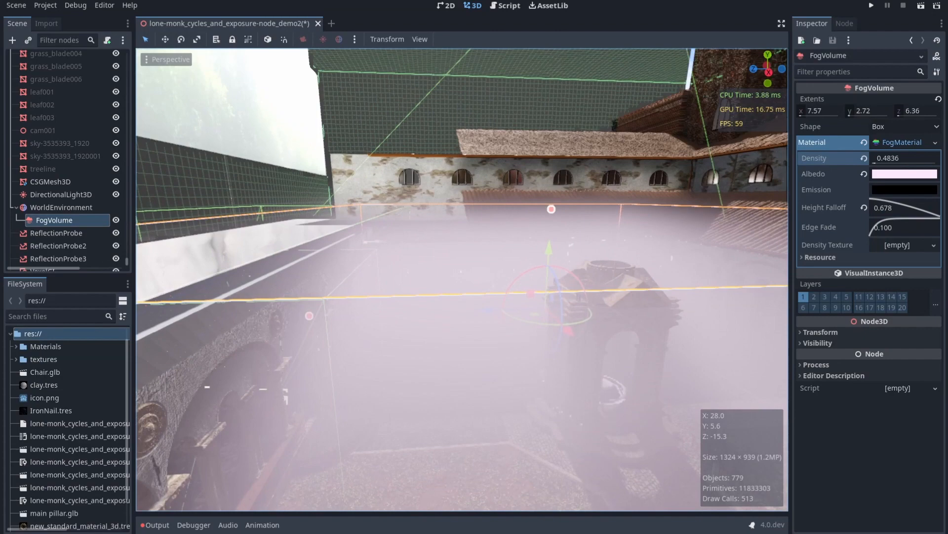
Set the FogMaterial's height falloff to 3.11 and edge fade to 0.459.
{"action": "left_click_drag", "start_coordinate": [890, 207], "coordinate": [901, 207]}
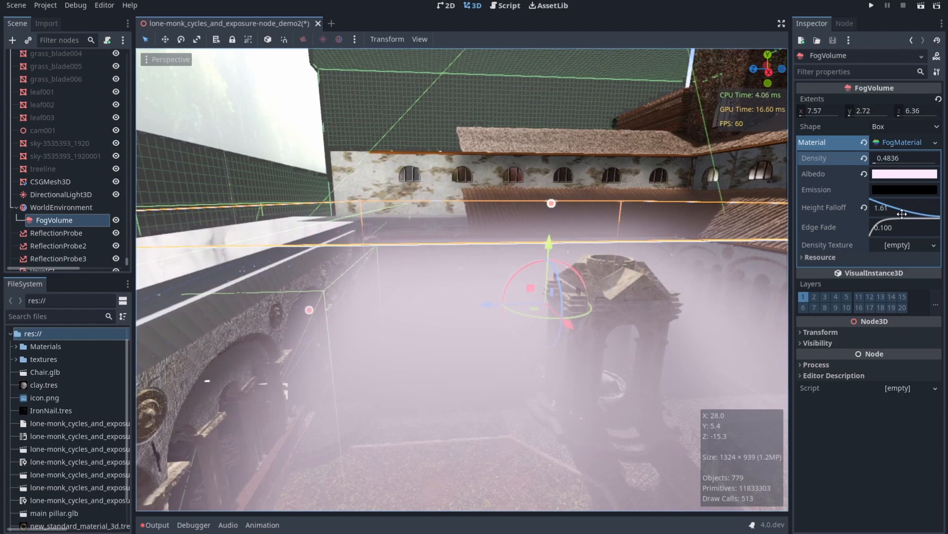
{"action": "left_click_drag", "start_coordinate": [901, 207], "coordinate": [903, 211]}
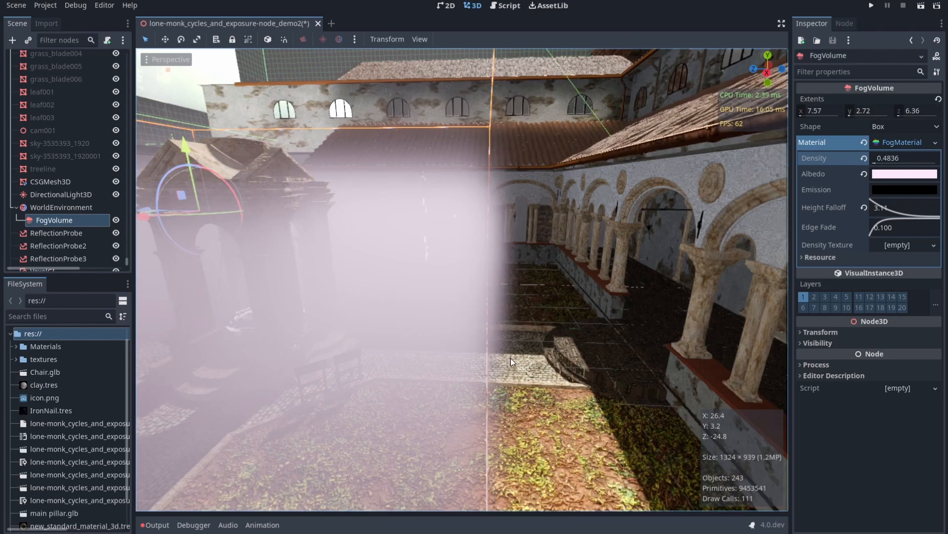
{"action": "left_click_drag", "start_coordinate": [890, 227], "coordinate": [906, 227]}
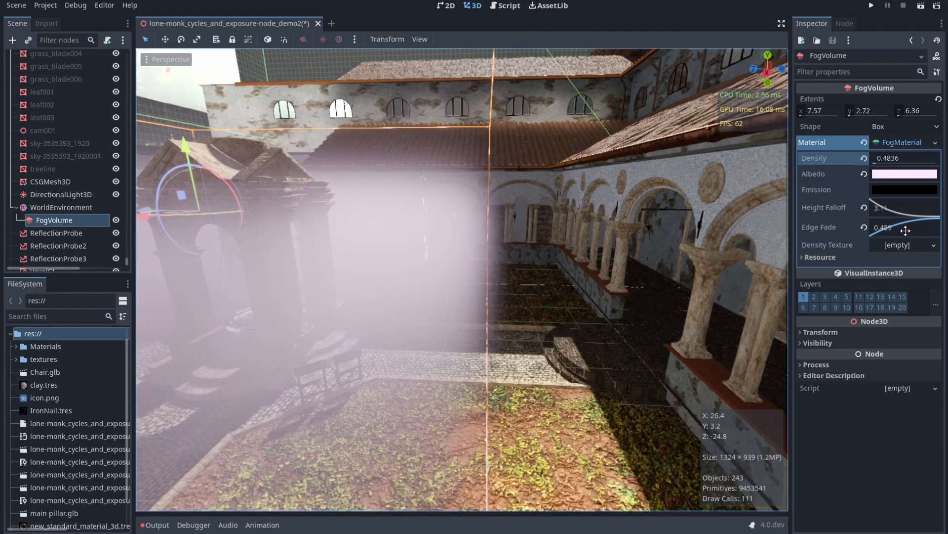